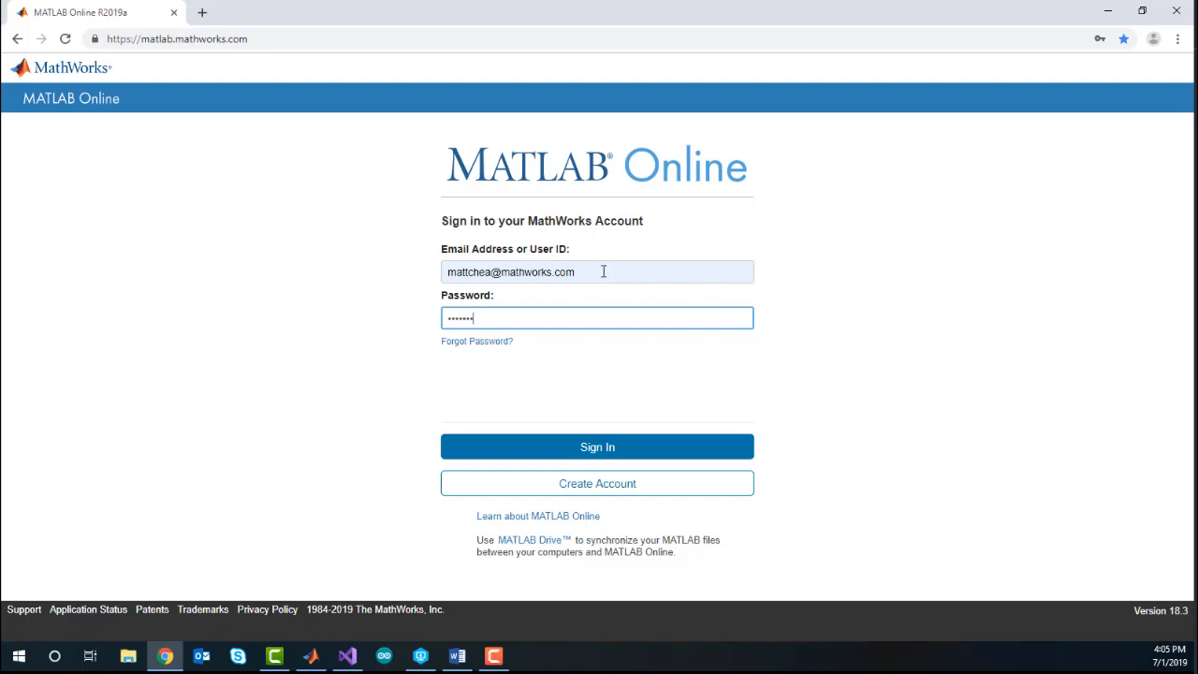
Sign in to MathWorks and open raspiDemoPeople.m in the Editor
{"action": "left_click", "coordinate": [597, 446]}
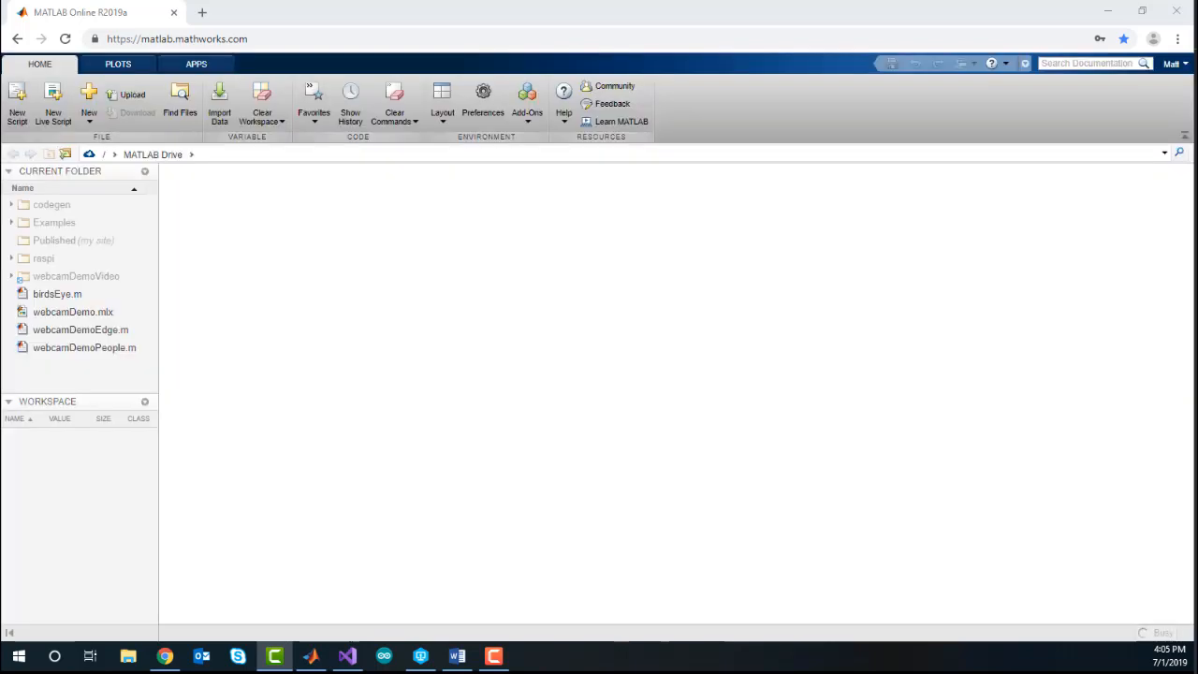
{"action": "double_click", "coordinate": [85, 347]}
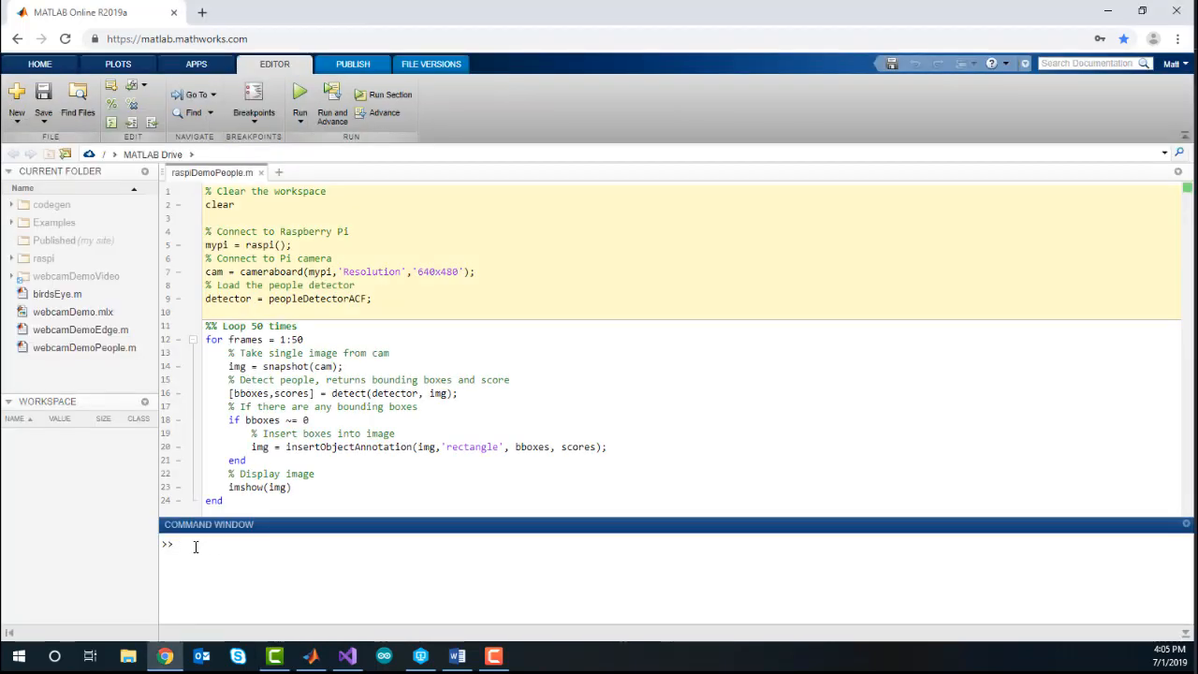
Run raspilist to show the board mypi ready to connect
{"action": "type", "text": "ras"}
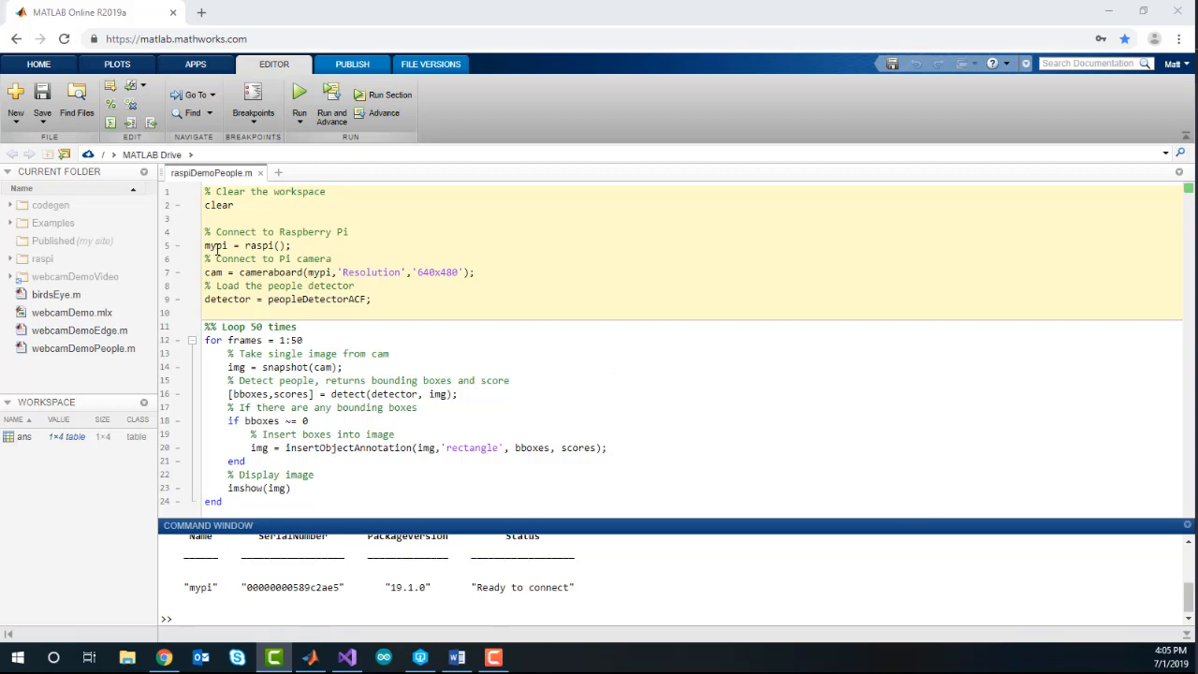
{"action": "left_click", "coordinate": [292, 245]}
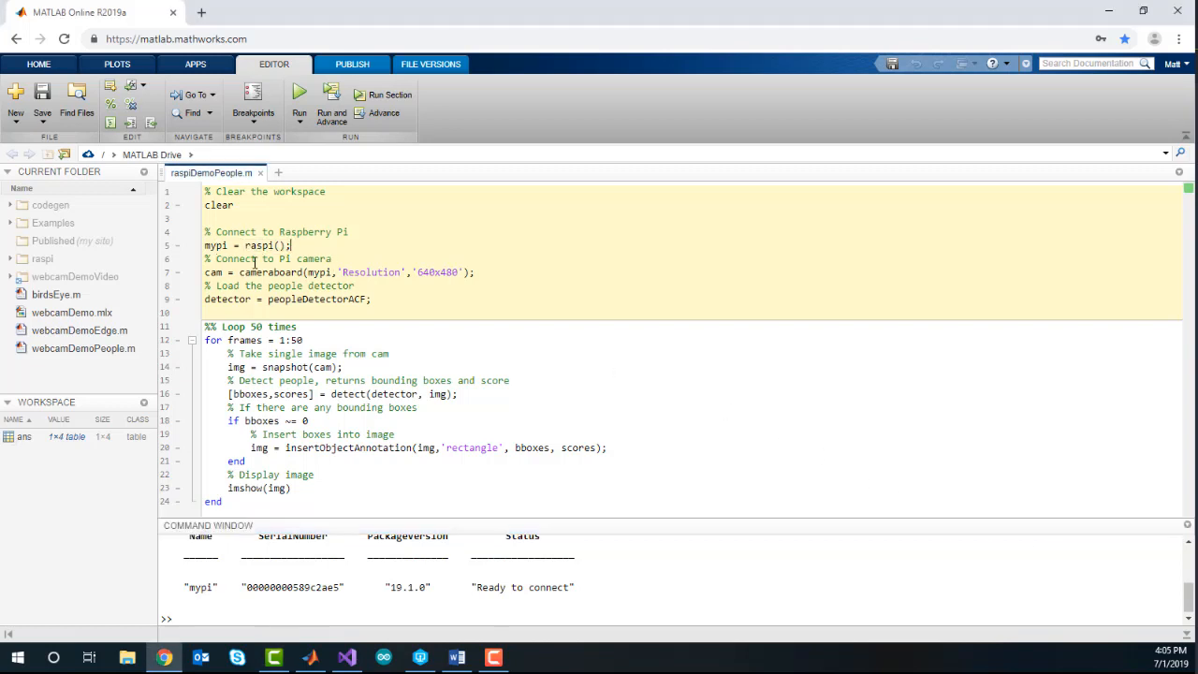
{"action": "double_click", "coordinate": [258, 274]}
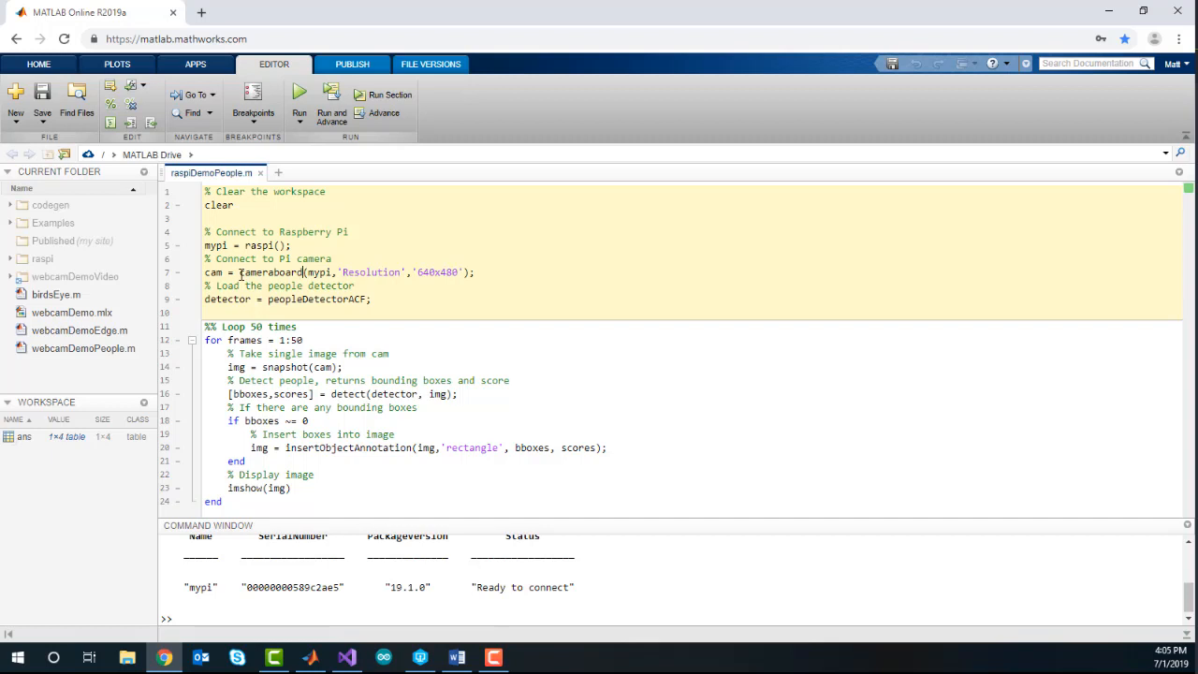
{"action": "double_click", "coordinate": [271, 273]}
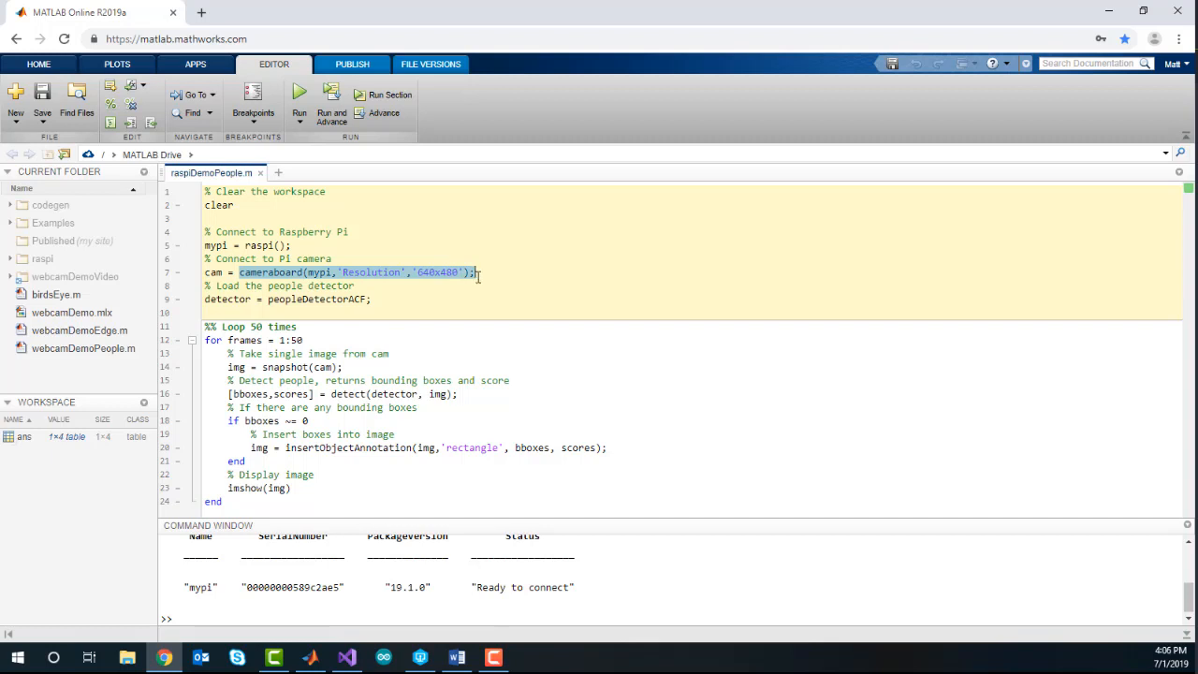
{"action": "left_click", "coordinate": [477, 273]}
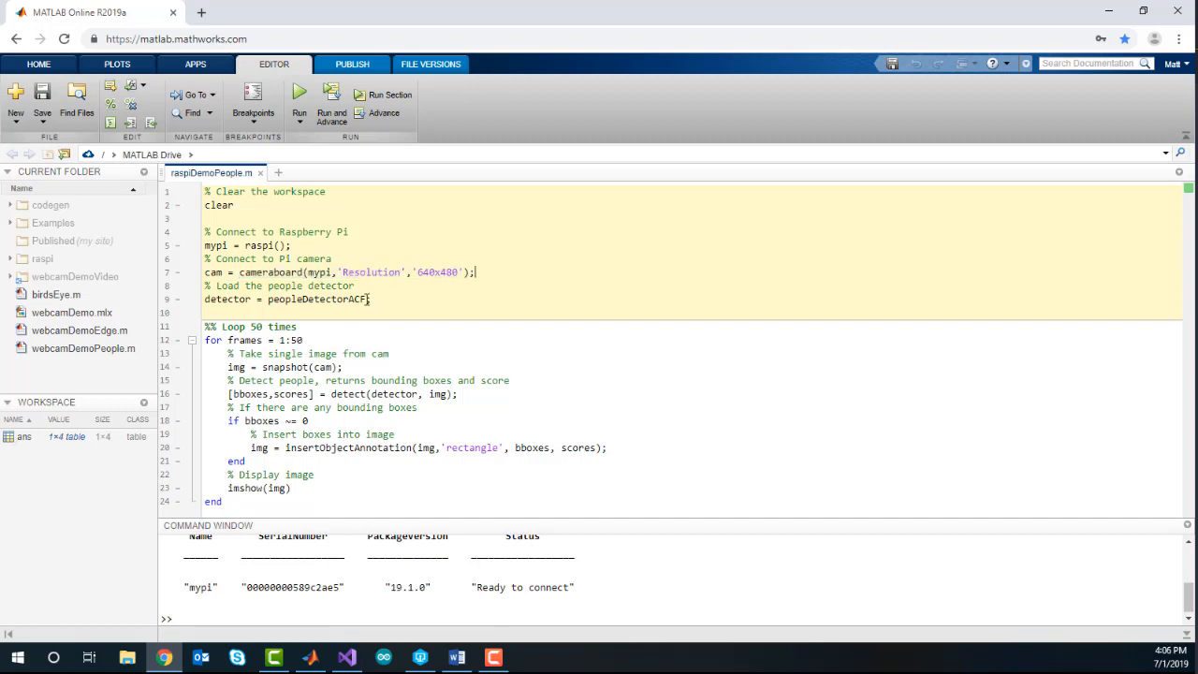
{"action": "double_click", "coordinate": [317, 300]}
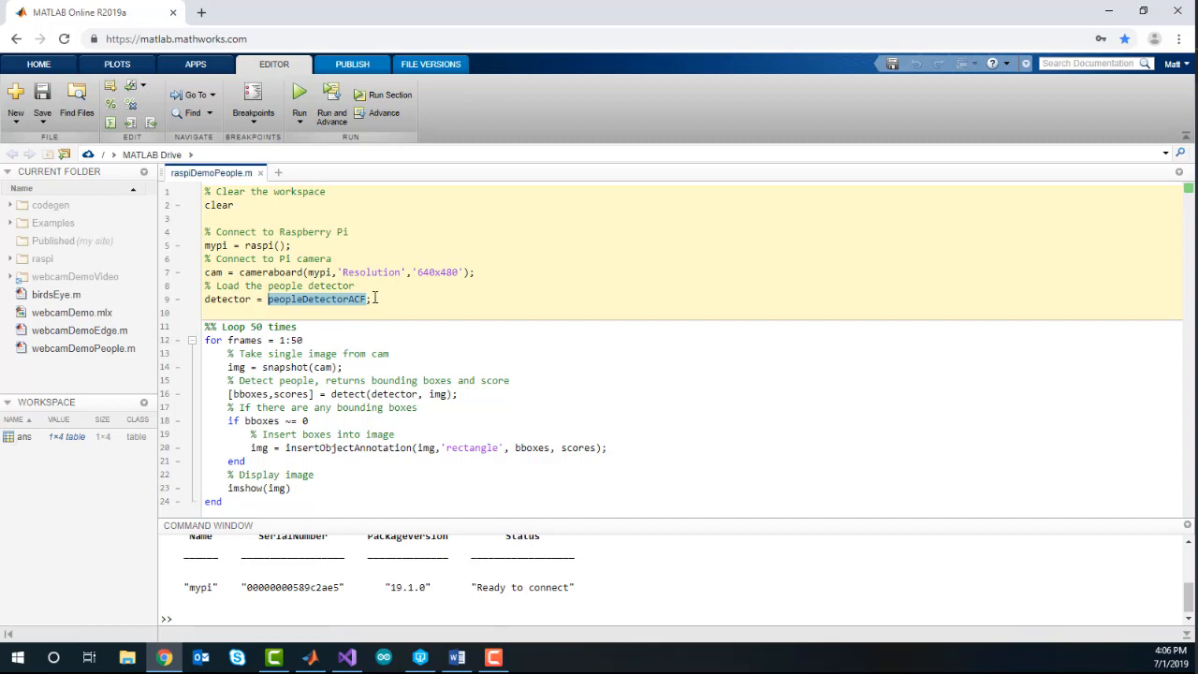
{"action": "mouse_move", "coordinate": [326, 328]}
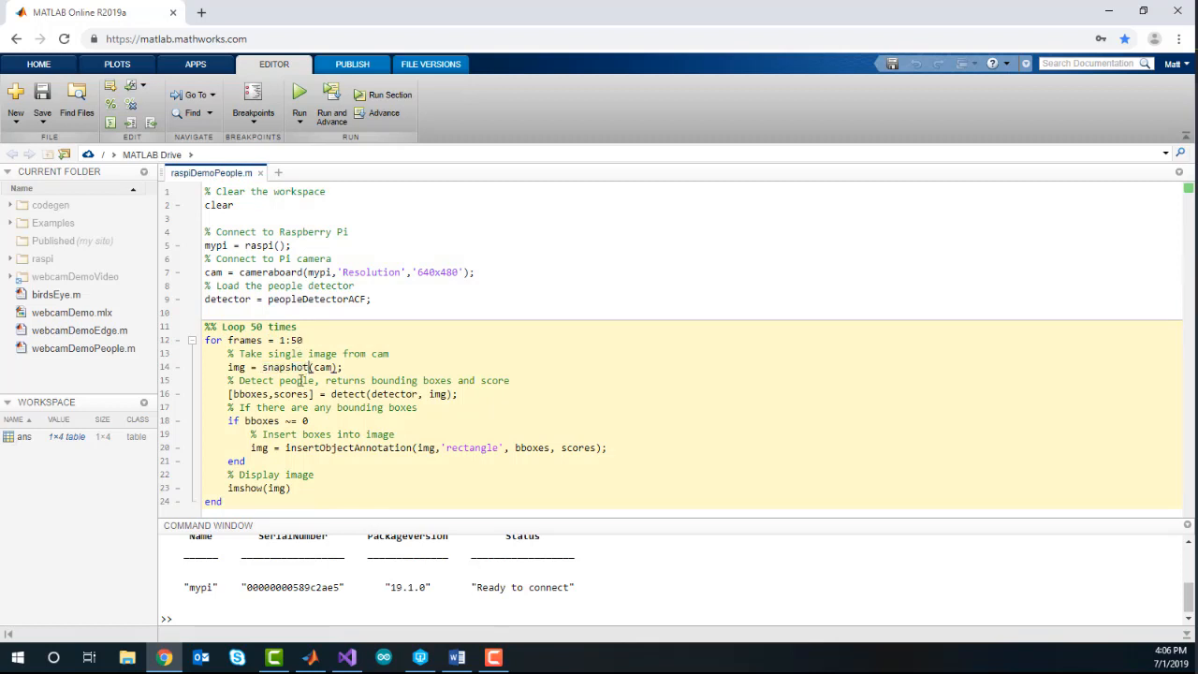
Review the snapshot, insertObjectAnnotation and imshow calls, then run the script to show camera frames
{"action": "double_click", "coordinate": [348, 393]}
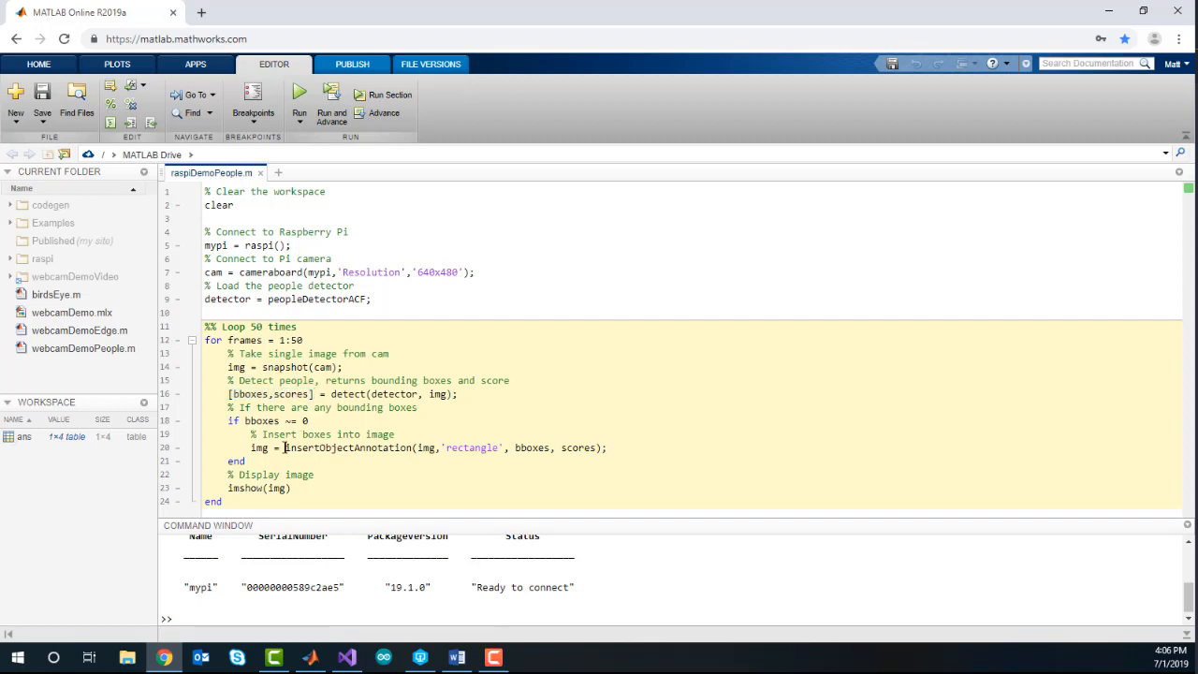
{"action": "double_click", "coordinate": [346, 447]}
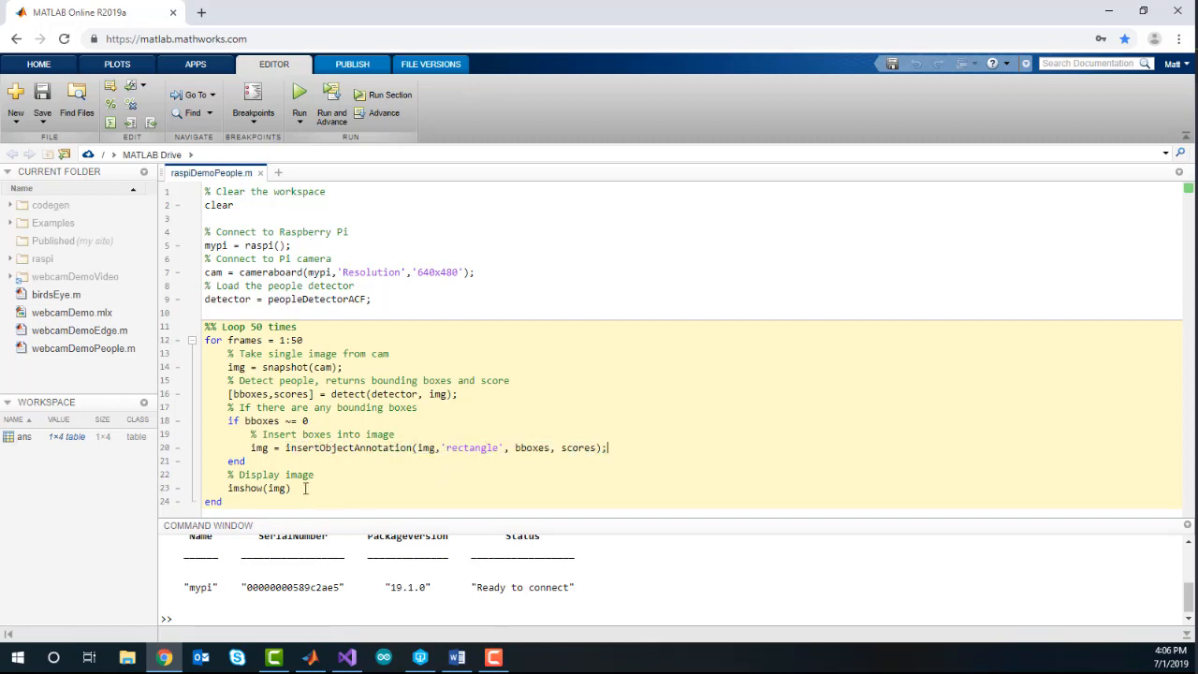
{"action": "double_click", "coordinate": [258, 486]}
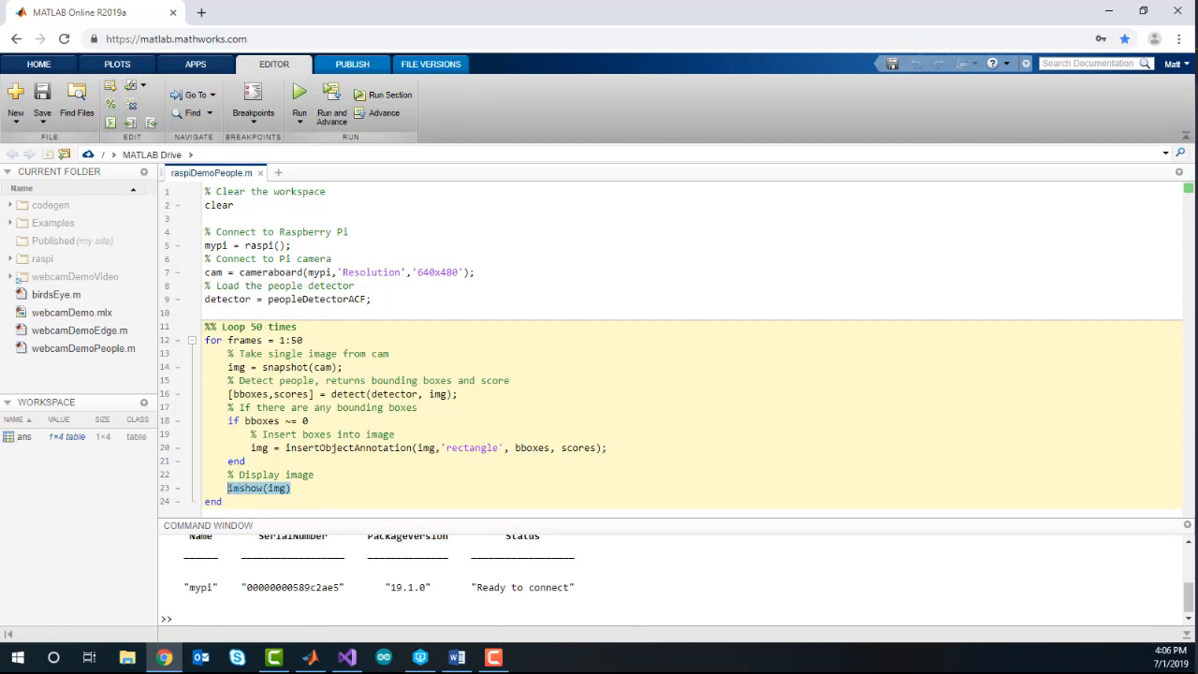
{"action": "left_click", "coordinate": [299, 90]}
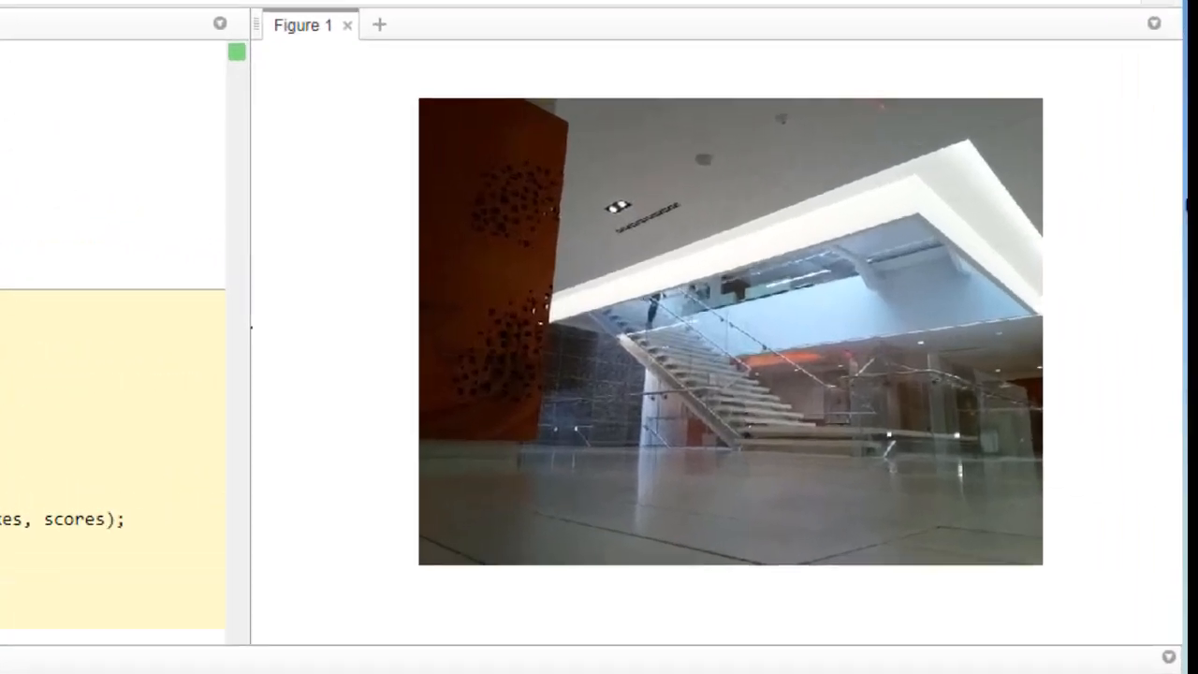